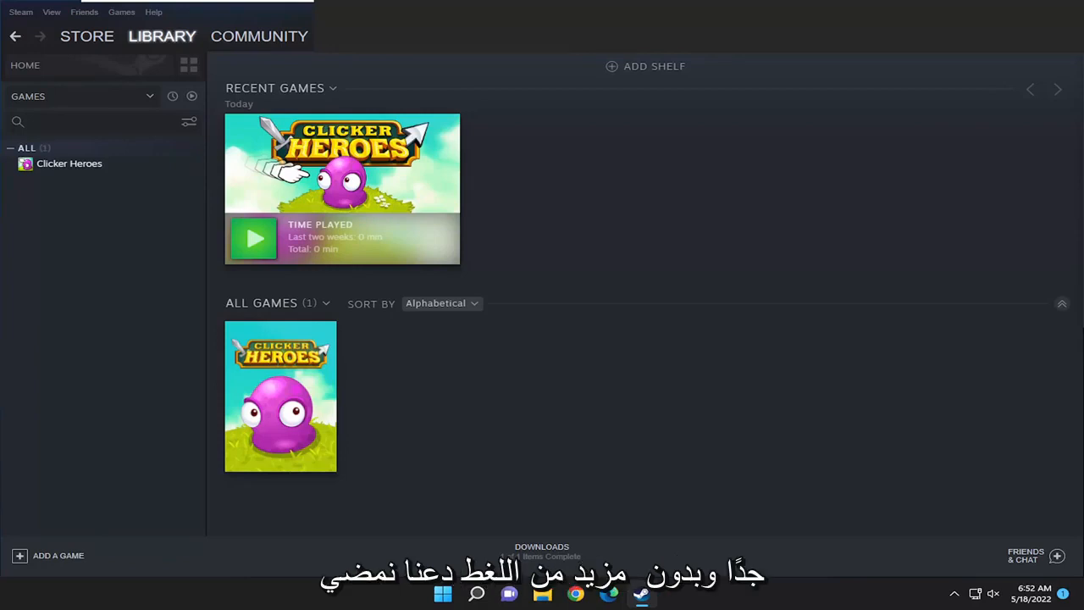
{"action": "mouse_move", "coordinate": [25, 345]}
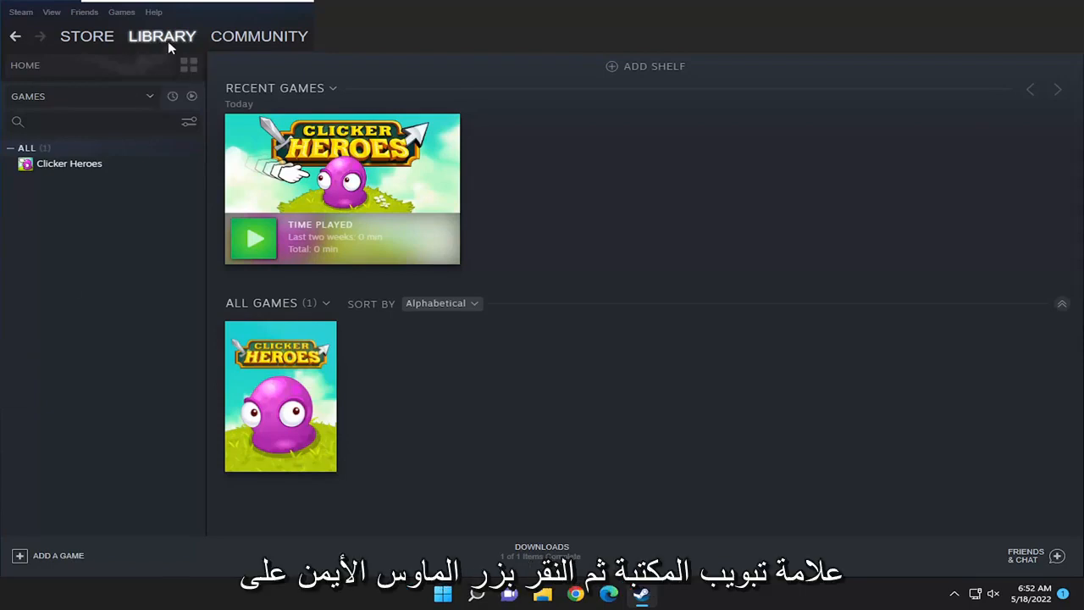
{"action": "mouse_move", "coordinate": [69, 163]}
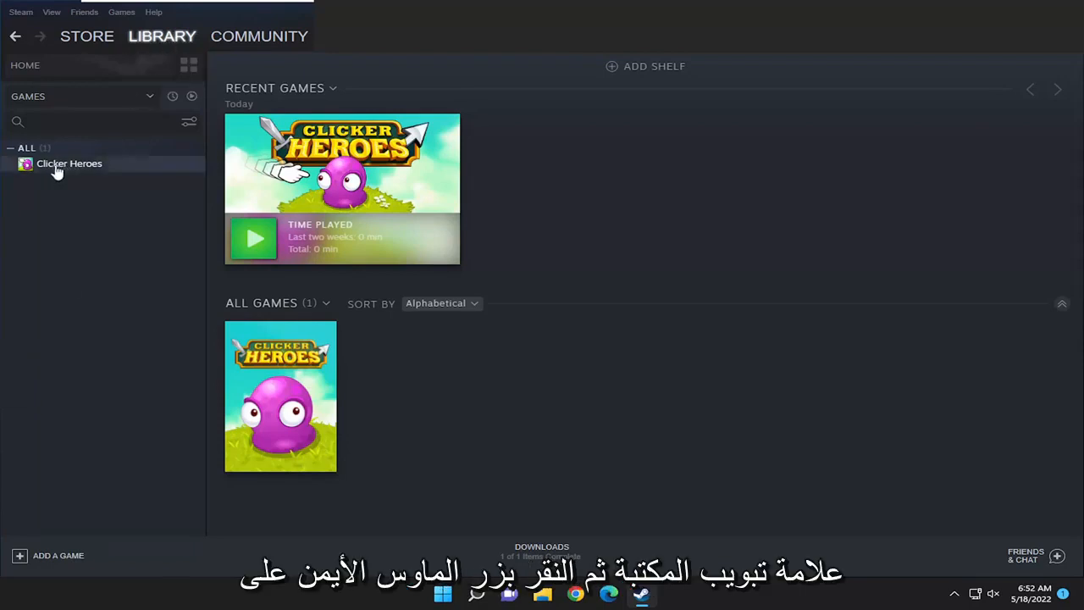
Right-click Clicker Heroes in the Library sidebar to bring up its context menu.
{"action": "right_click", "coordinate": [68, 162]}
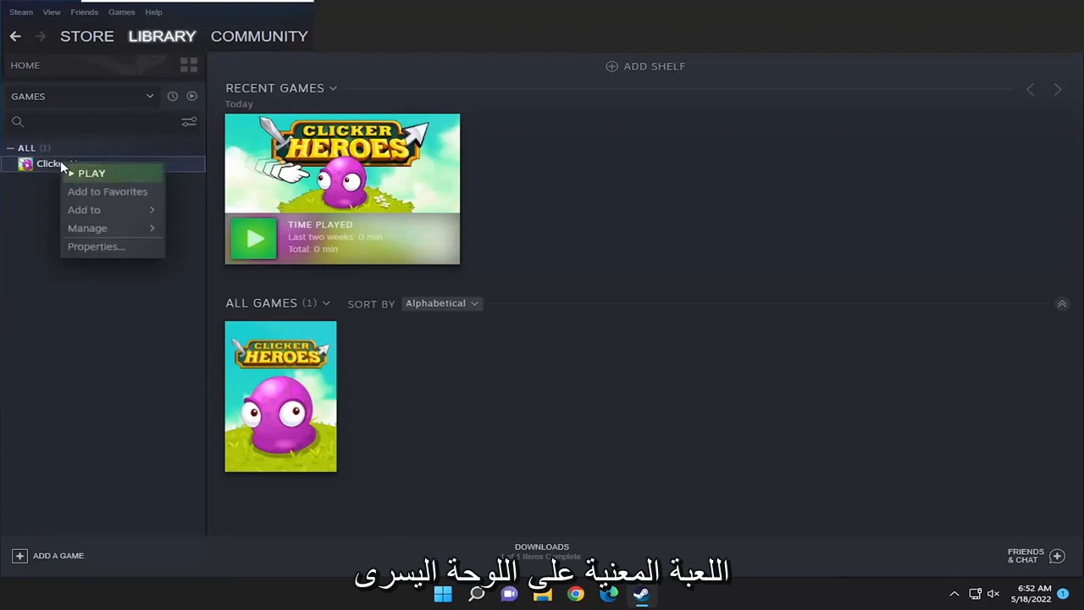
From Clicker Heroes Properties > Local Files, launch the Backup game files wizard.
{"action": "left_click", "coordinate": [96, 246]}
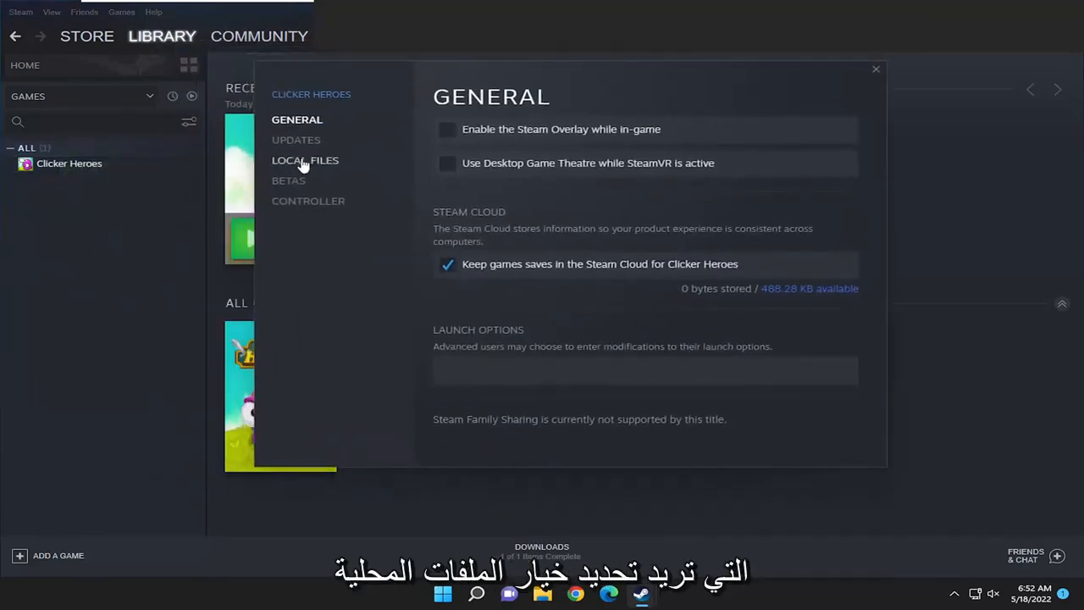
{"action": "left_click", "coordinate": [304, 160]}
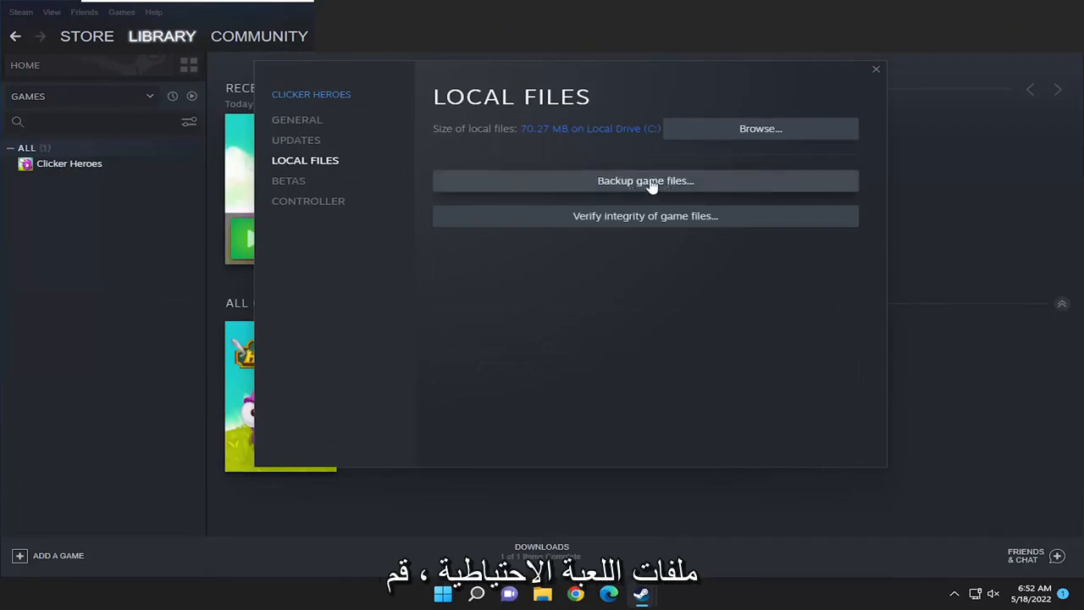
{"action": "left_click", "coordinate": [644, 180]}
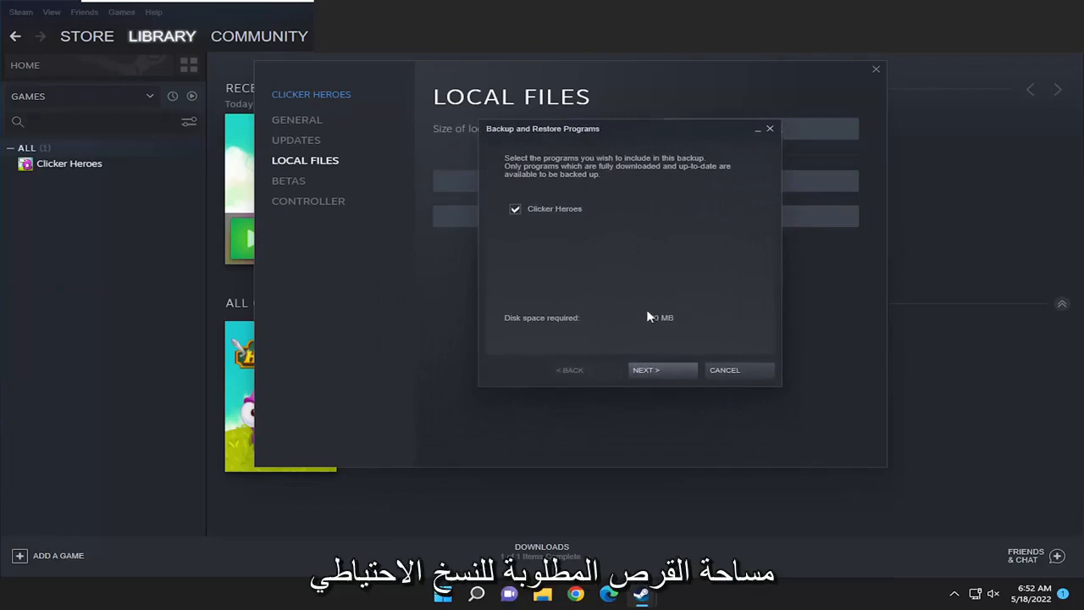
{"action": "mouse_move", "coordinate": [646, 312]}
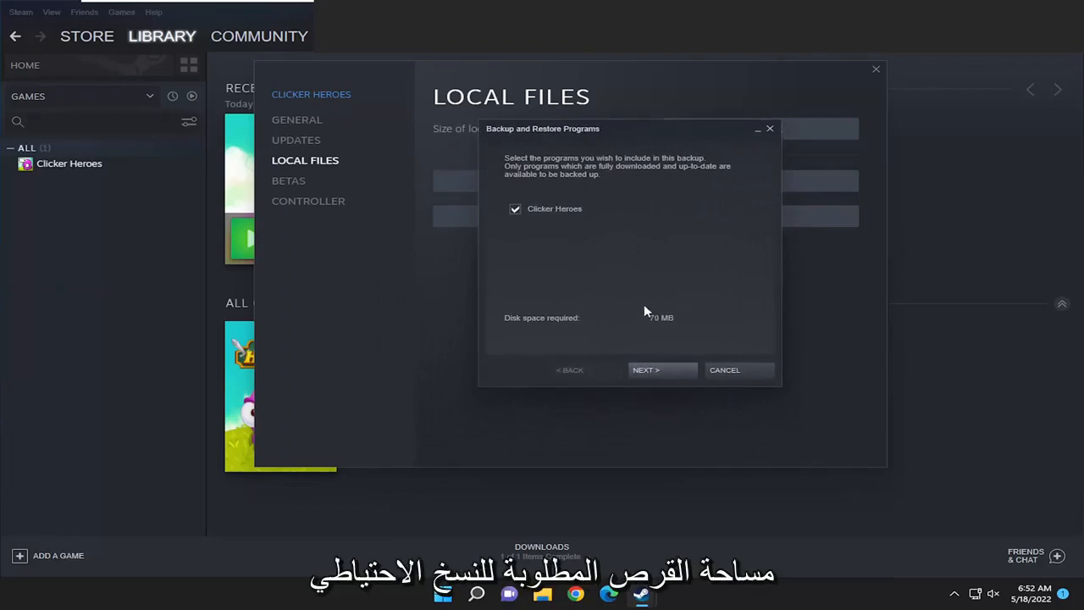
{"action": "mouse_move", "coordinate": [518, 288]}
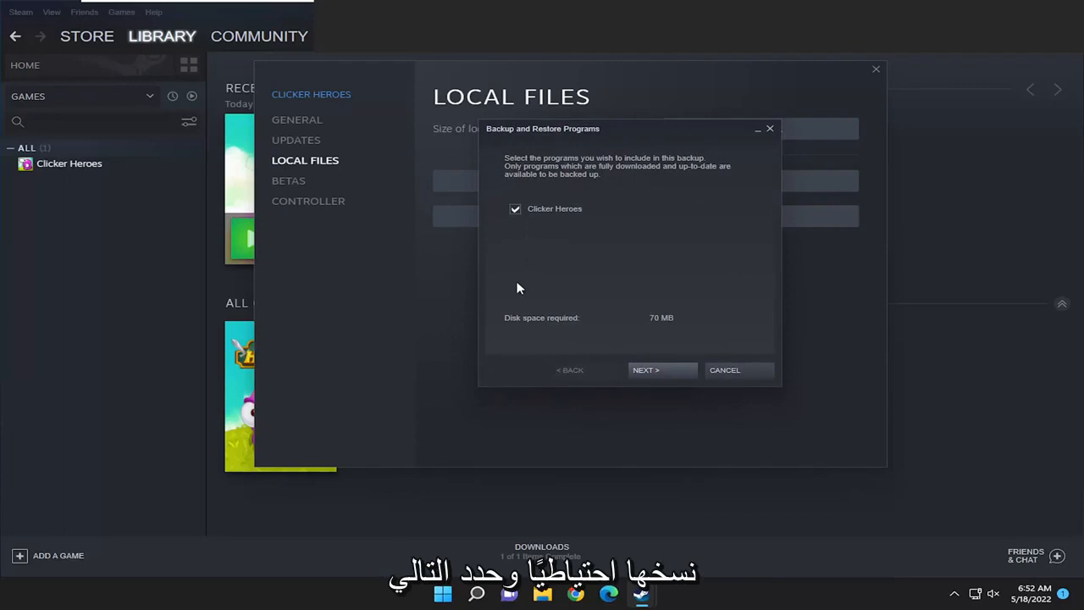
Save the Clicker Heroes backup to Users > profile > Desktop and finish the wizard.
{"action": "left_click", "coordinate": [645, 369]}
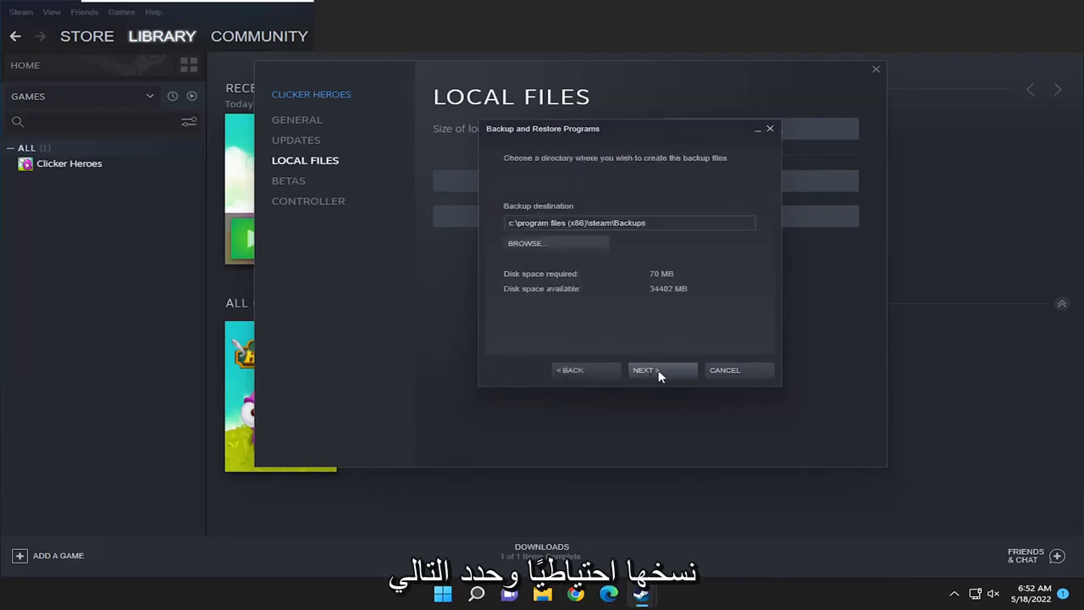
{"action": "mouse_move", "coordinate": [614, 216]}
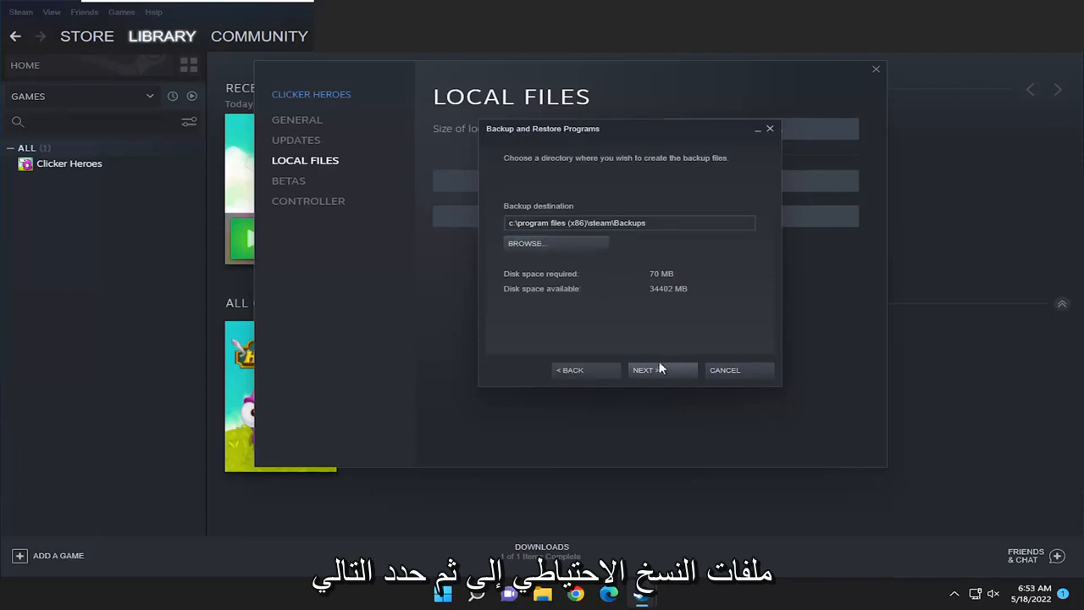
{"action": "mouse_move", "coordinate": [526, 243]}
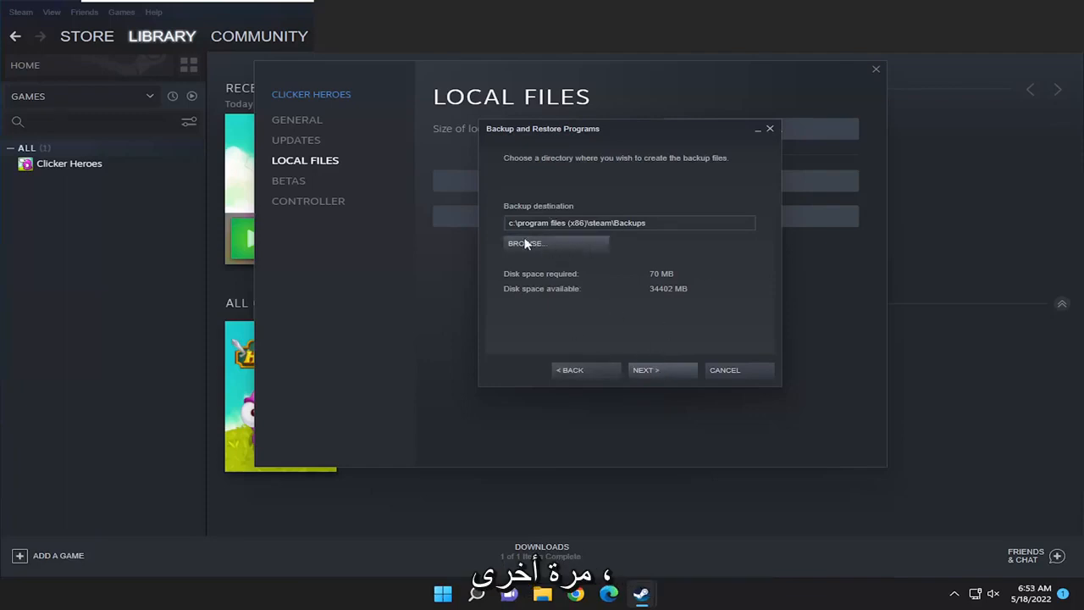
{"action": "left_click", "coordinate": [525, 243]}
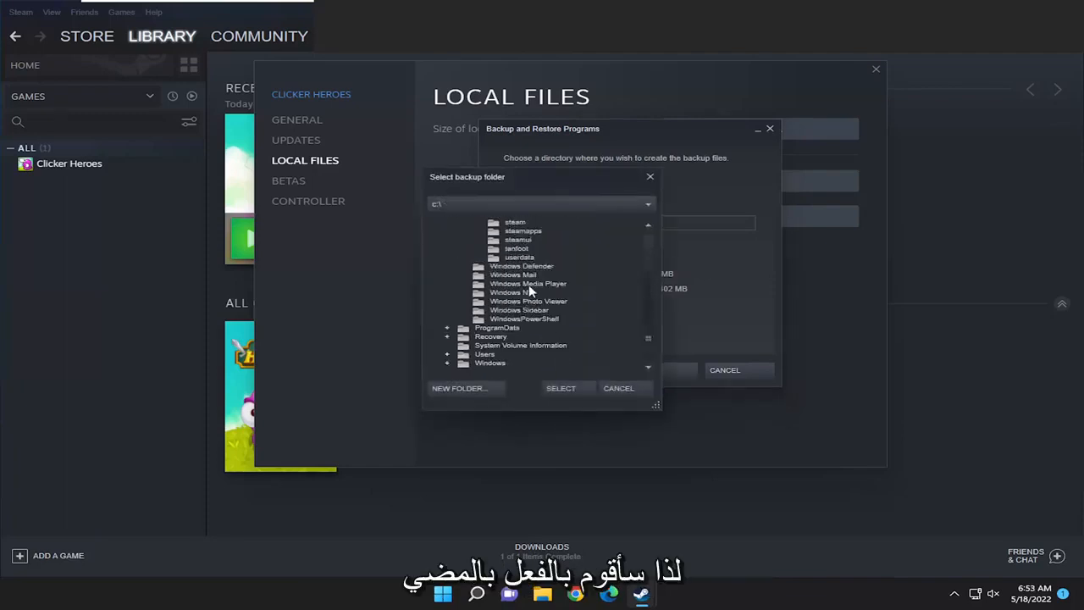
{"action": "left_click", "coordinate": [447, 353]}
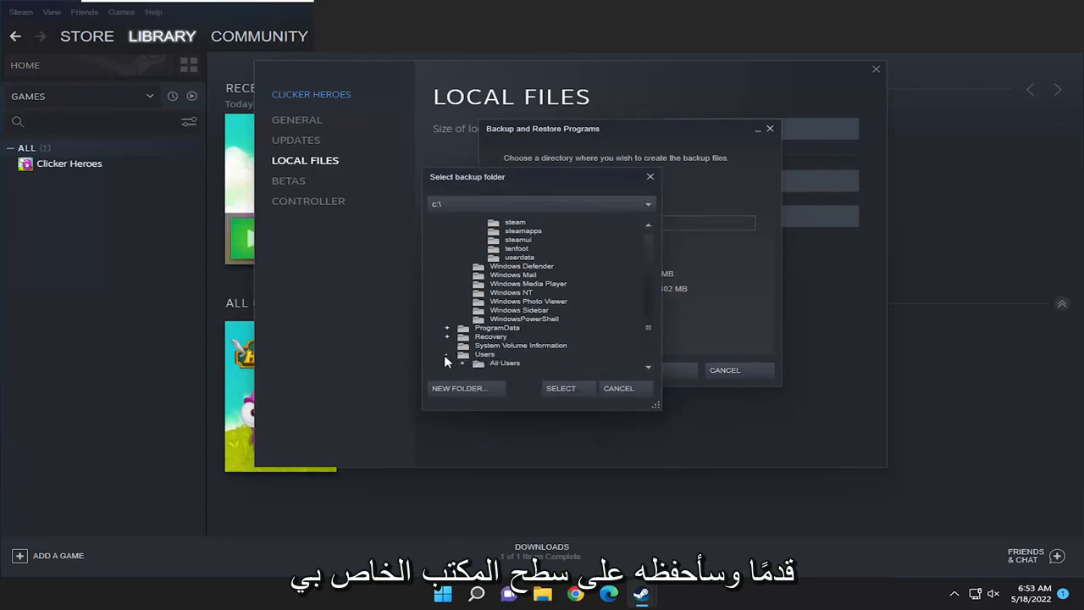
{"action": "left_click", "coordinate": [447, 354]}
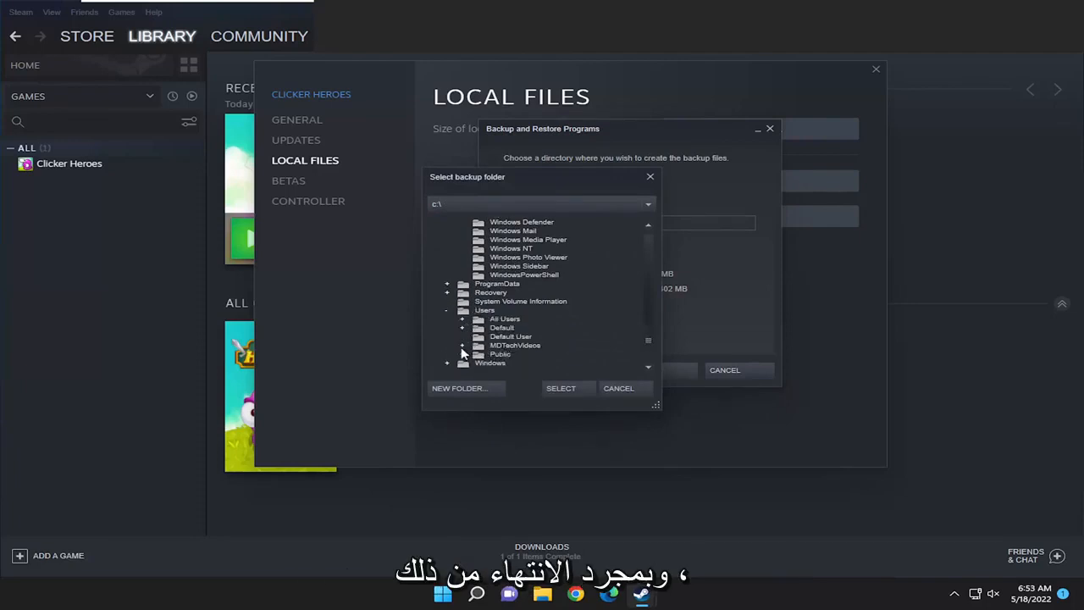
{"action": "left_click", "coordinate": [462, 344]}
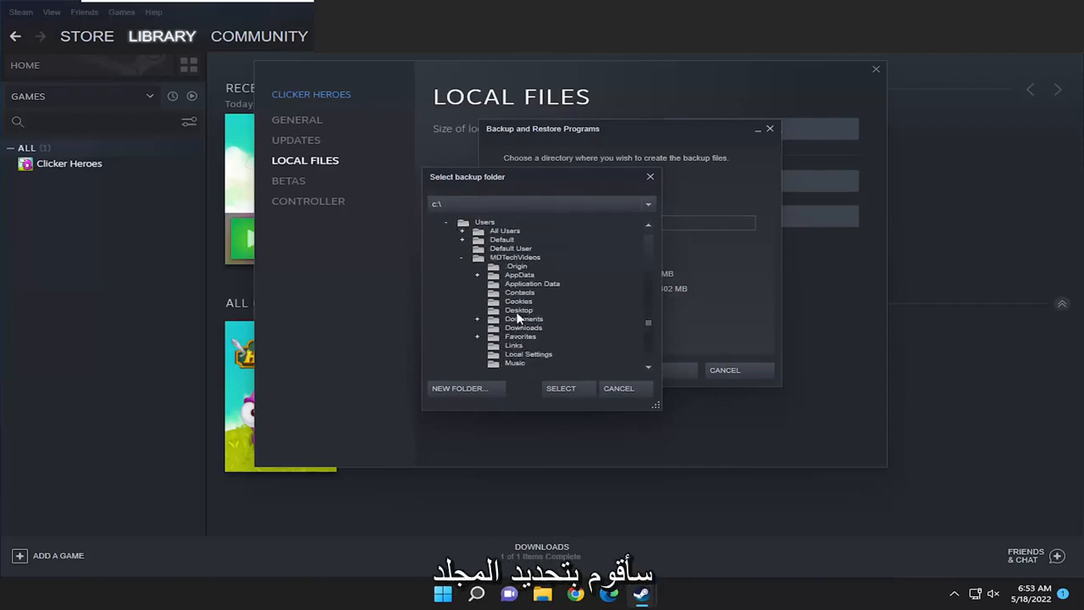
{"action": "left_click", "coordinate": [561, 388]}
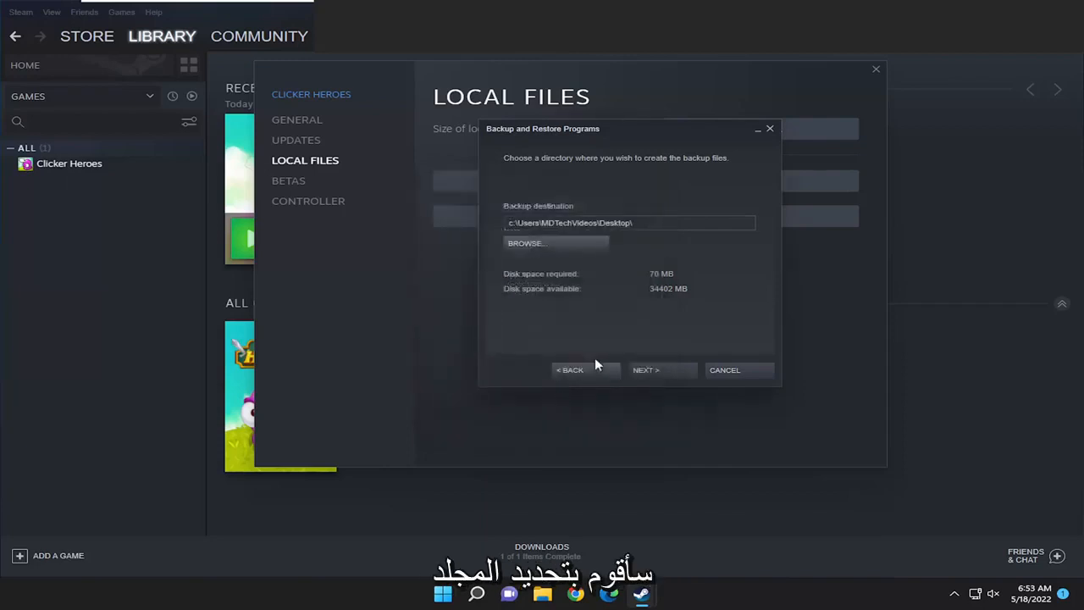
{"action": "left_click", "coordinate": [645, 369]}
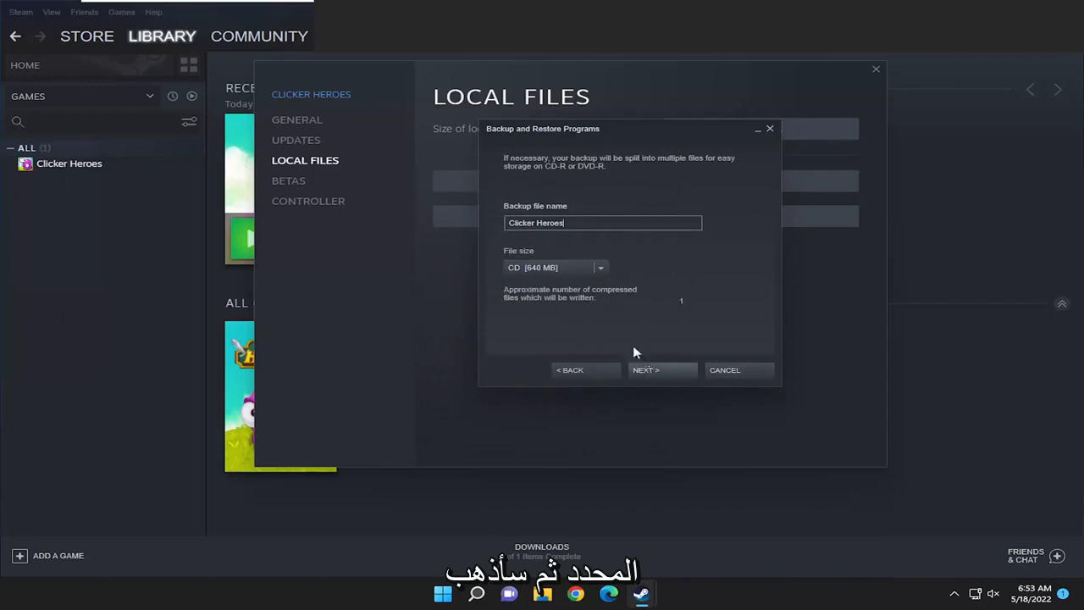
{"action": "left_click", "coordinate": [646, 369]}
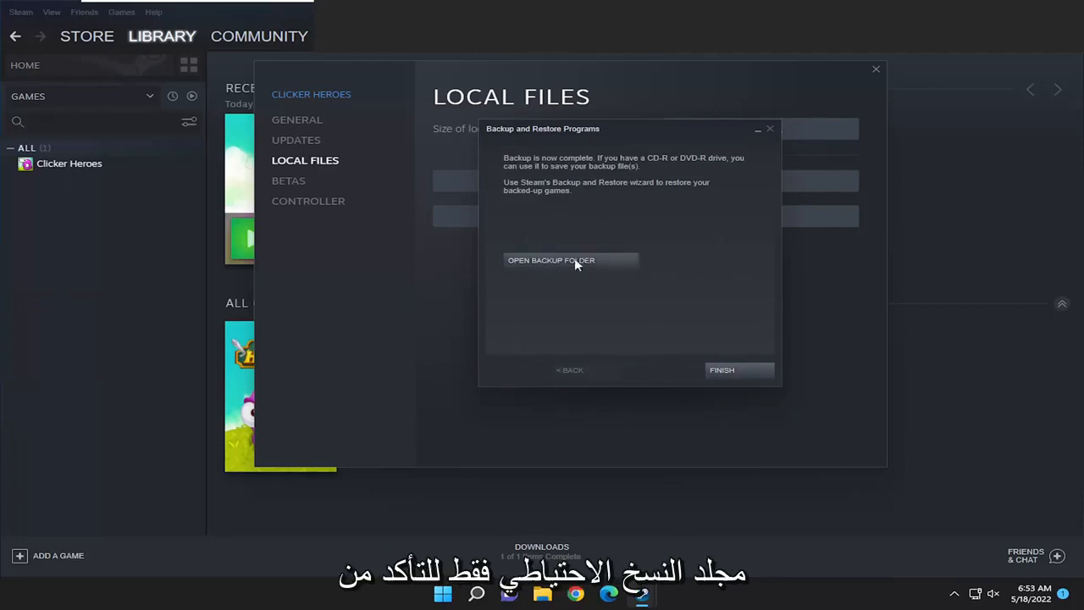
Check the Desktop Clicker Heroes backup folder in File Explorer, then close the window.
{"action": "left_click", "coordinate": [550, 260]}
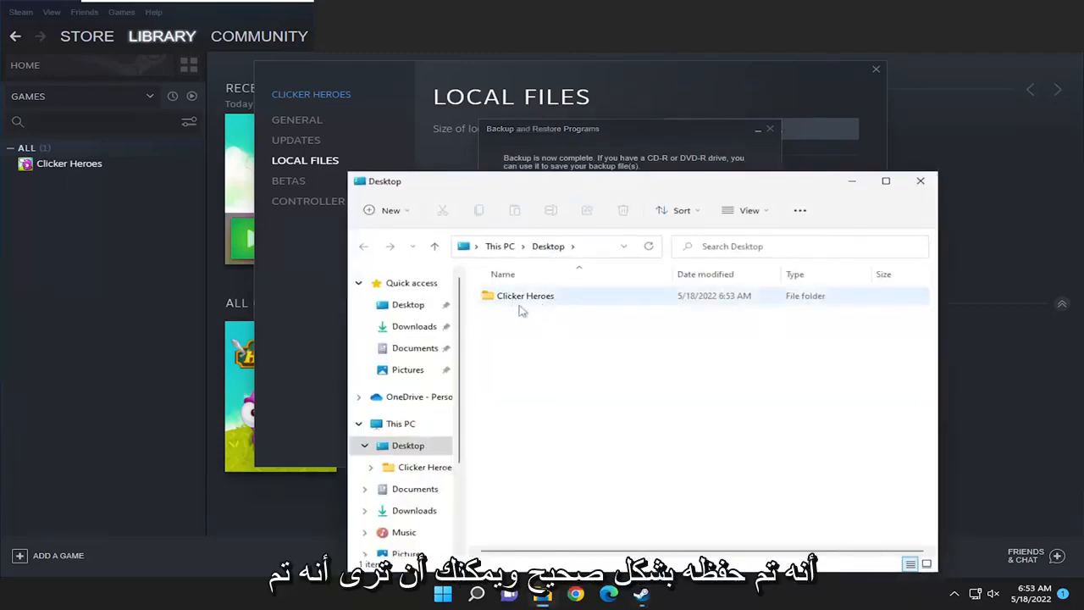
{"action": "double_click", "coordinate": [524, 296]}
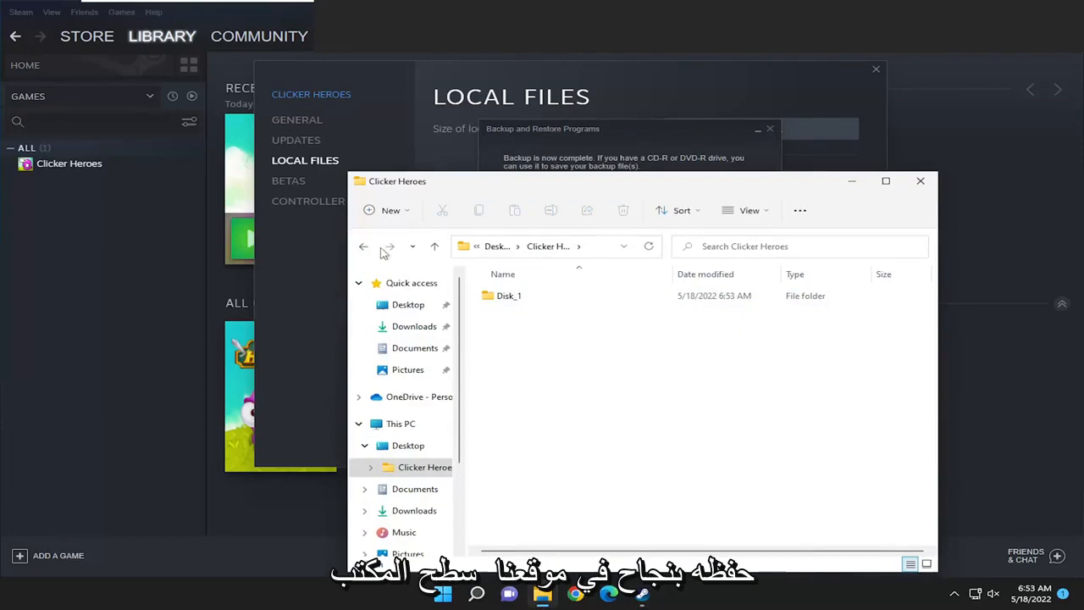
{"action": "left_click", "coordinate": [435, 245]}
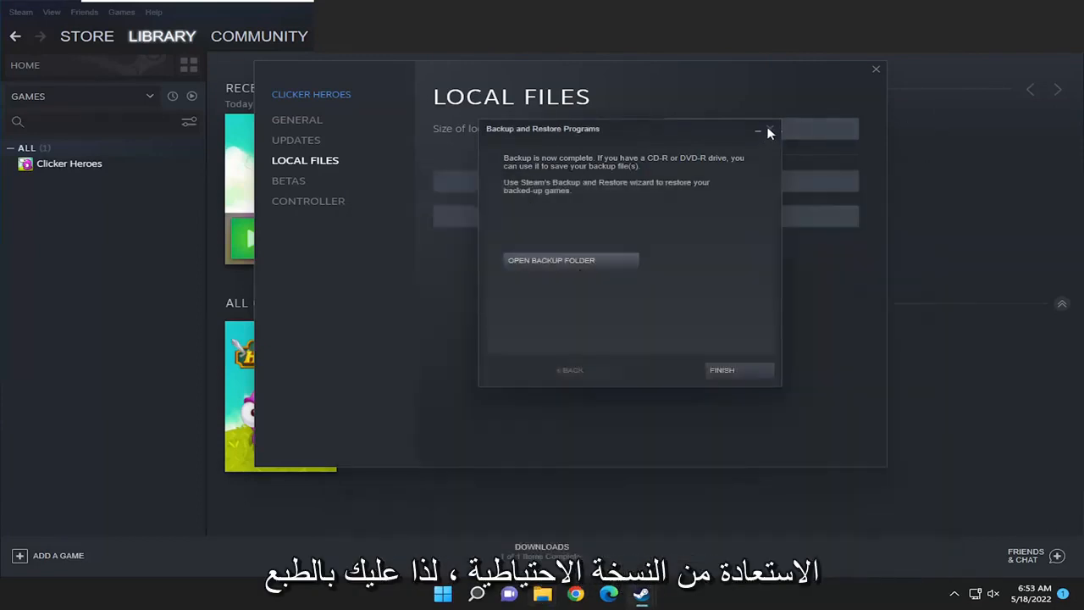
{"action": "mouse_move", "coordinate": [718, 359]}
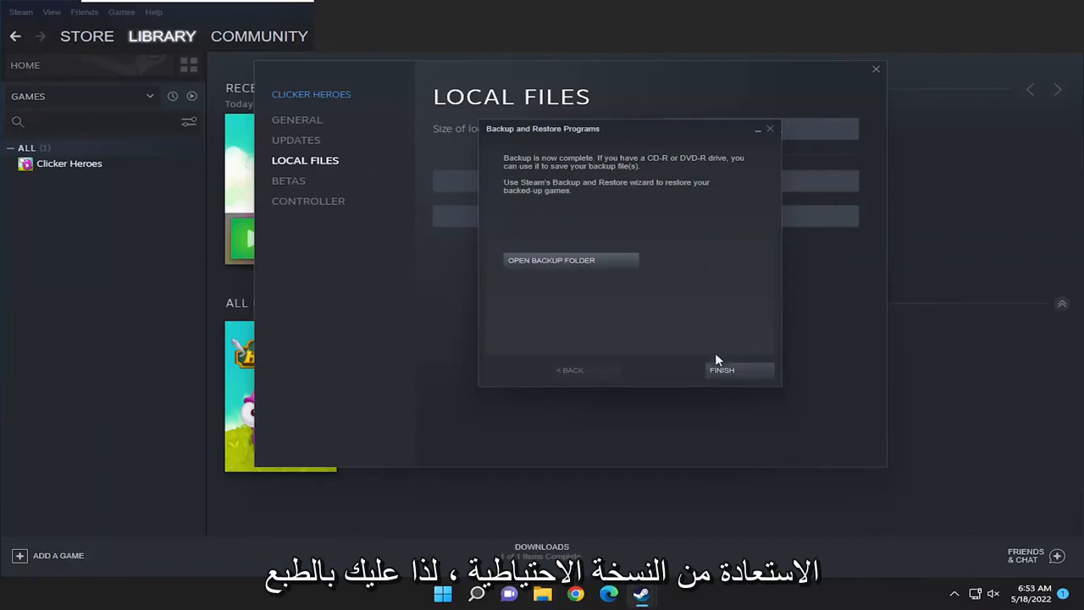
Finish the backup wizard, close Clicker Heroes properties, and open the Steam menu.
{"action": "left_click", "coordinate": [721, 369]}
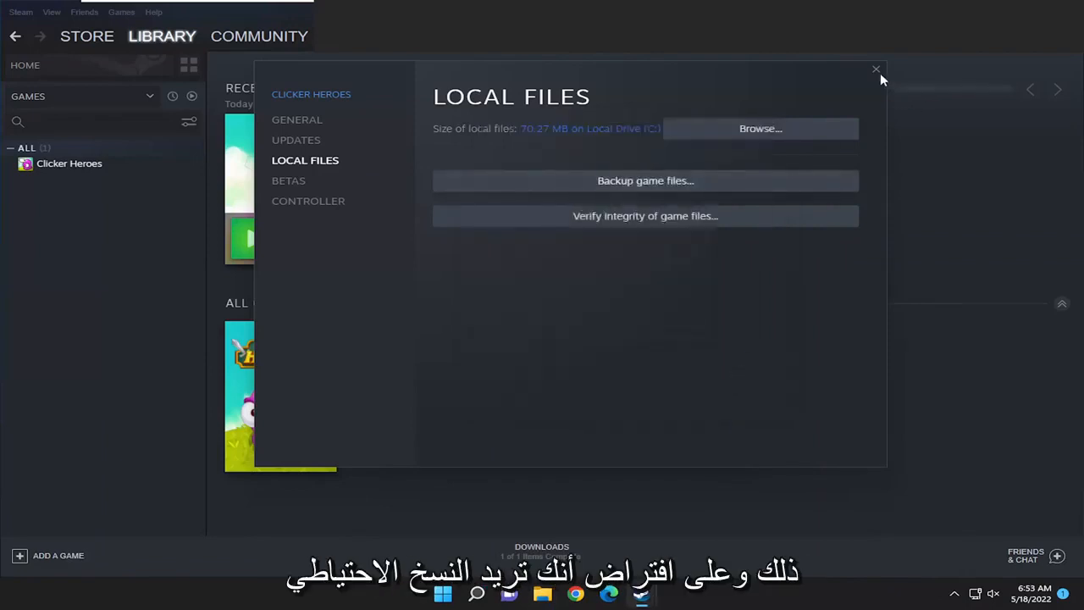
{"action": "left_click", "coordinate": [875, 68]}
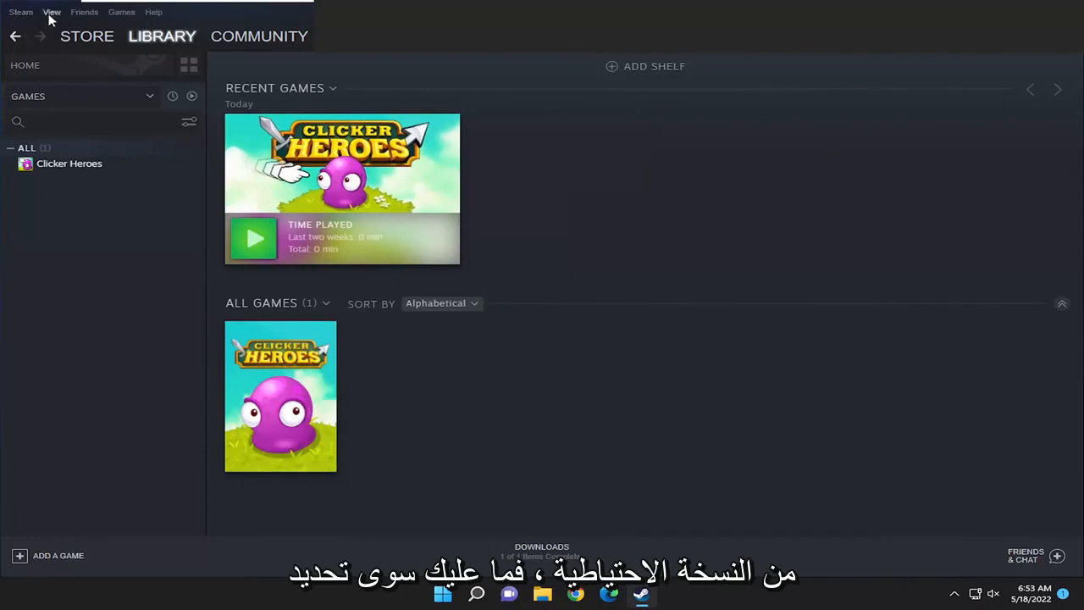
{"action": "left_click", "coordinate": [21, 11]}
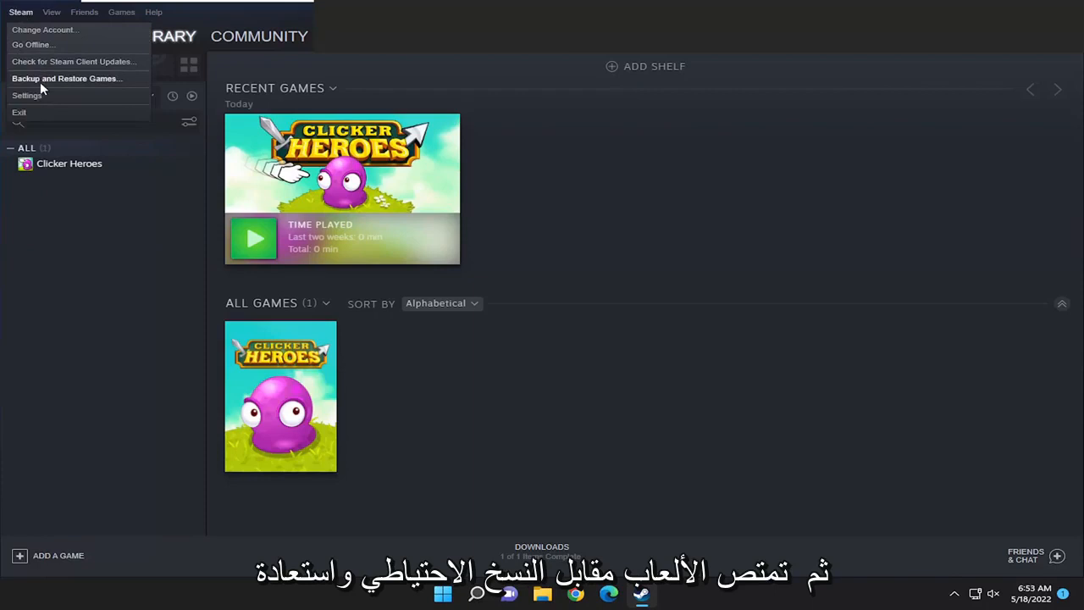
In Backup and Restore Games, choose Restore a previous backup and continue.
{"action": "left_click", "coordinate": [66, 78]}
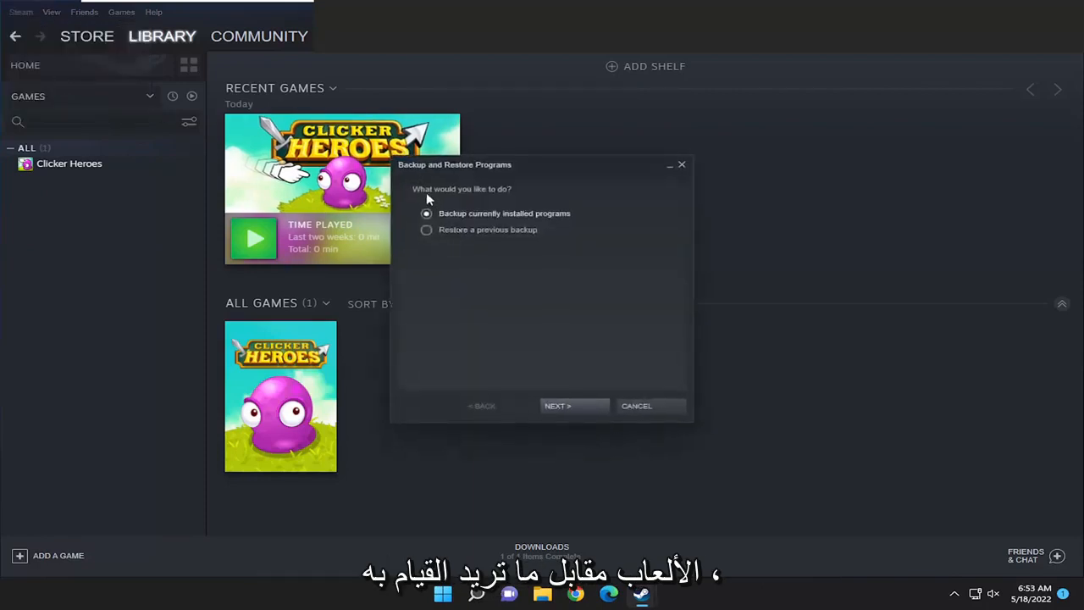
{"action": "left_click", "coordinate": [426, 230]}
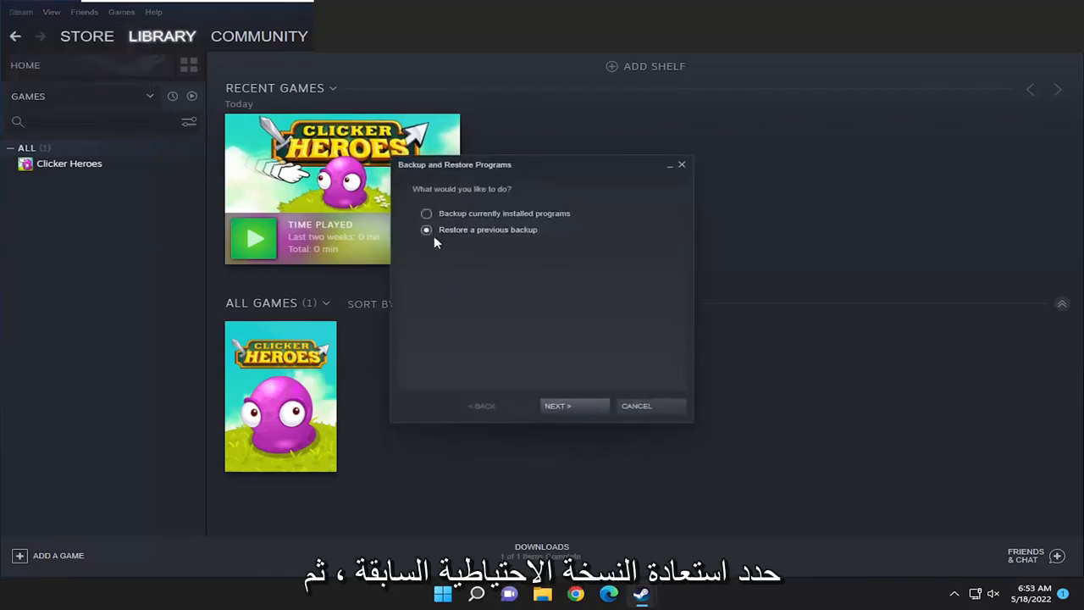
{"action": "left_click", "coordinate": [557, 404]}
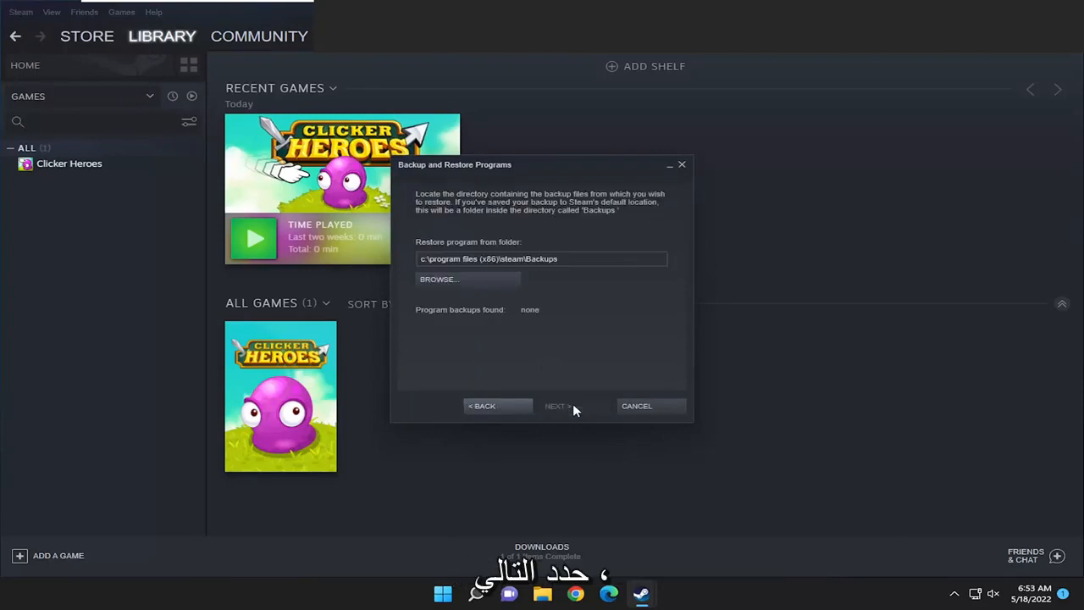
Point the restore to the Clicker Heroes folder under Users > Desktop.
{"action": "left_click", "coordinate": [438, 278]}
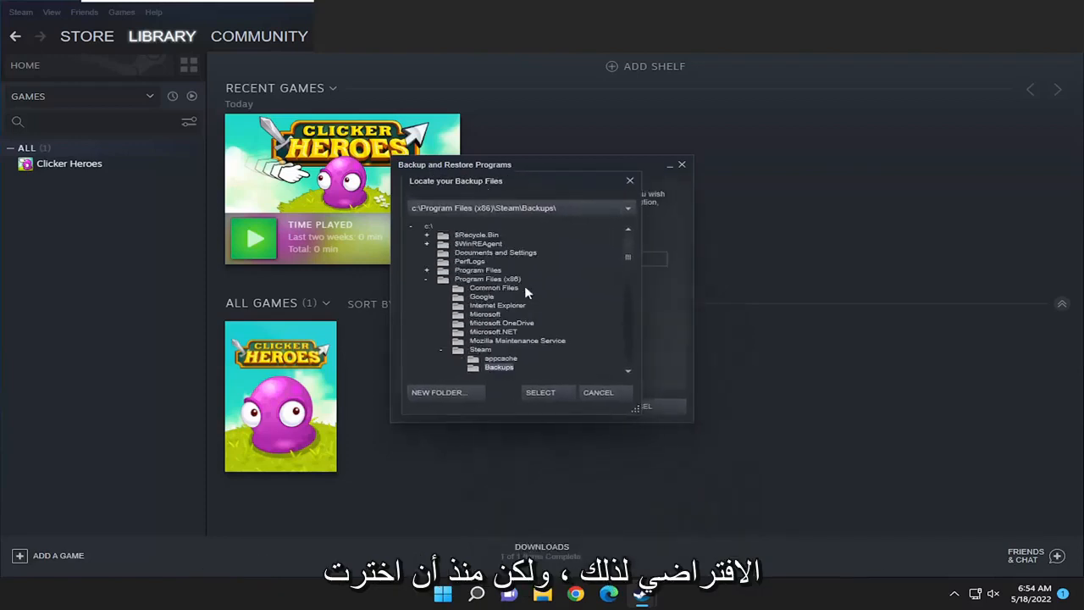
{"action": "mouse_move", "coordinate": [440, 373]}
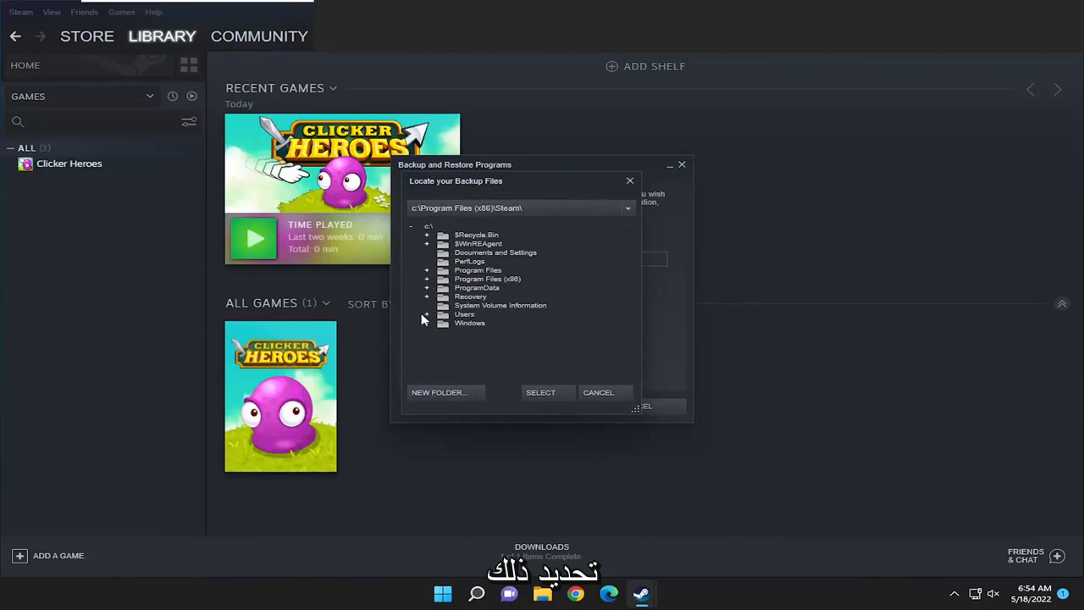
{"action": "left_click", "coordinate": [427, 314]}
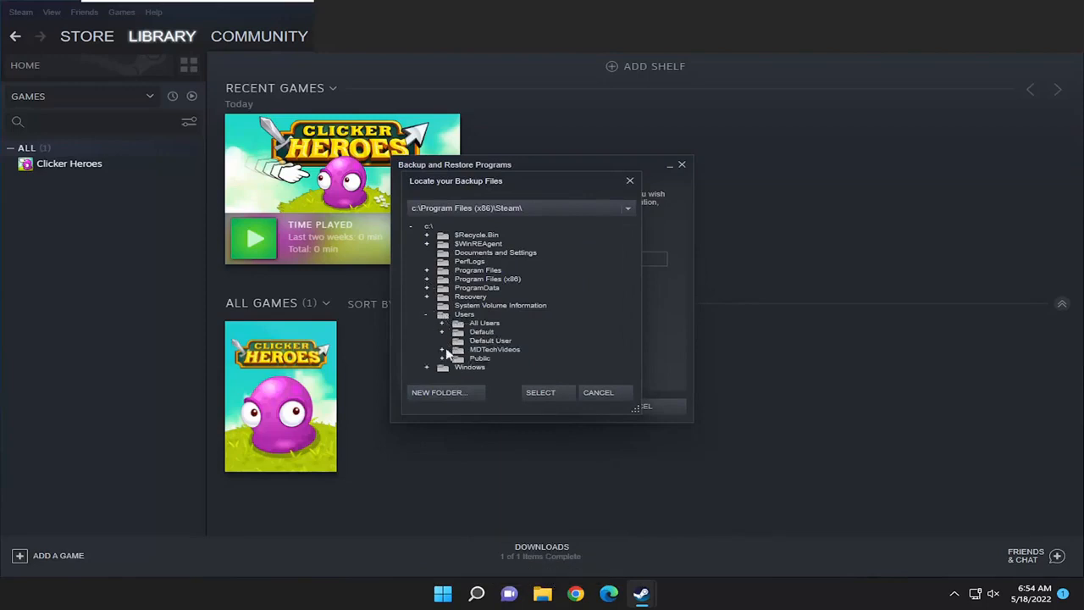
{"action": "left_click", "coordinate": [442, 349]}
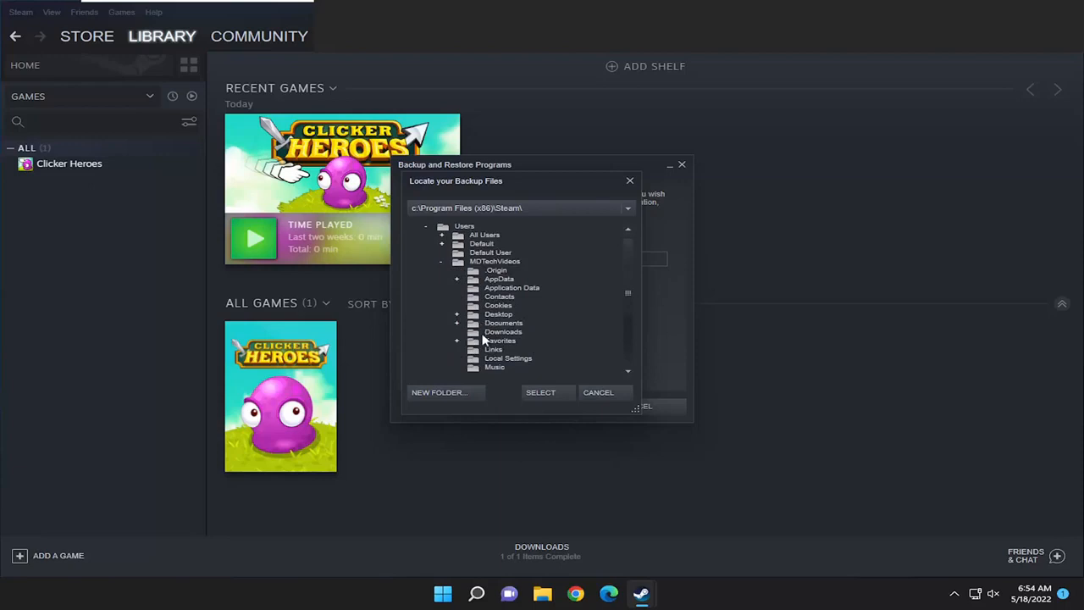
{"action": "left_click", "coordinate": [523, 322]}
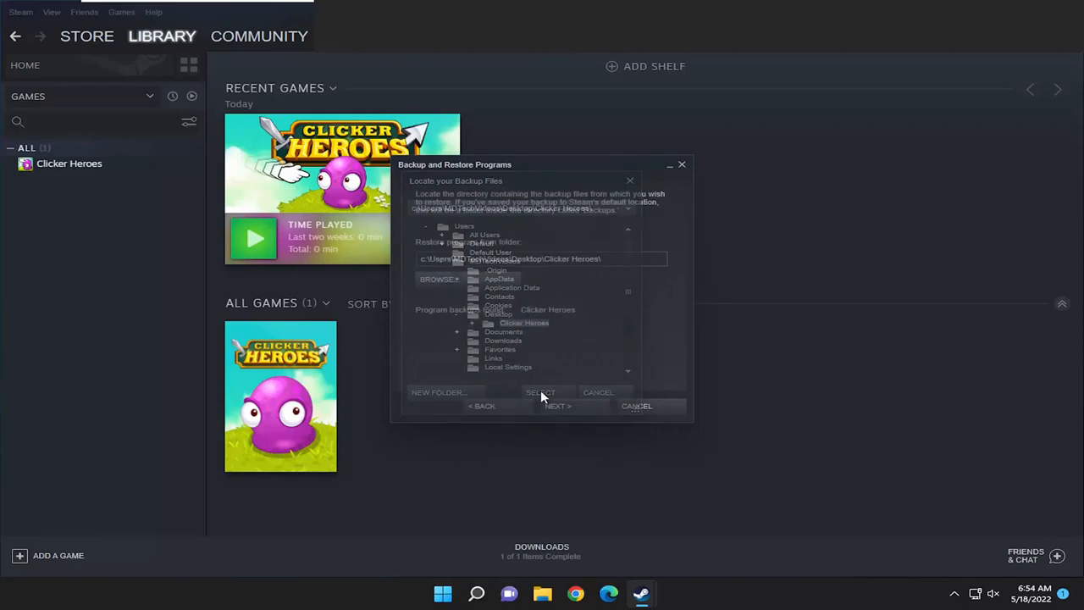
{"action": "left_click", "coordinate": [539, 392]}
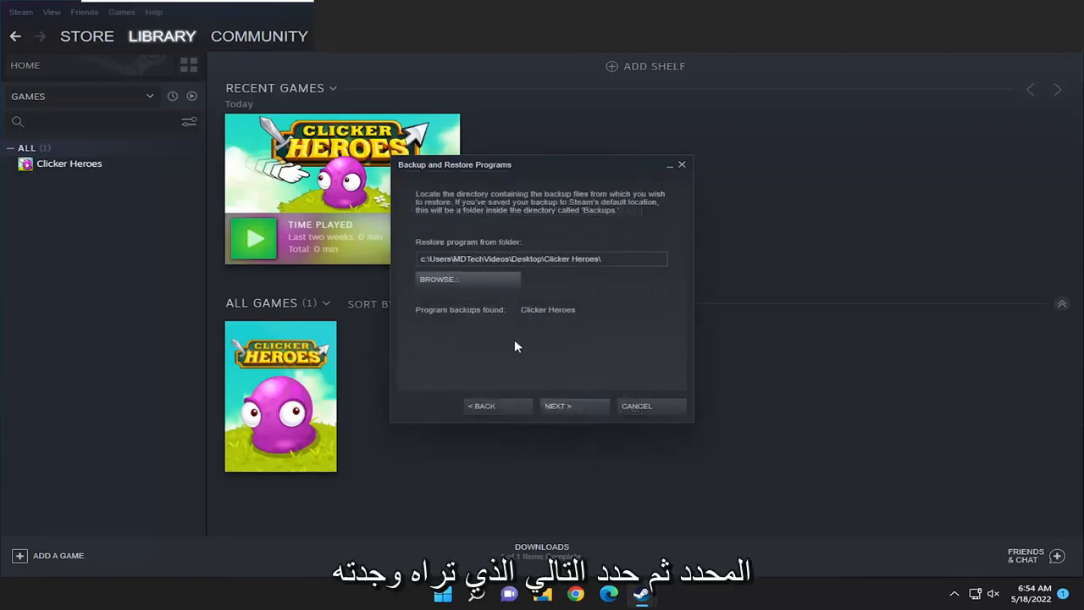
{"action": "mouse_move", "coordinate": [460, 318]}
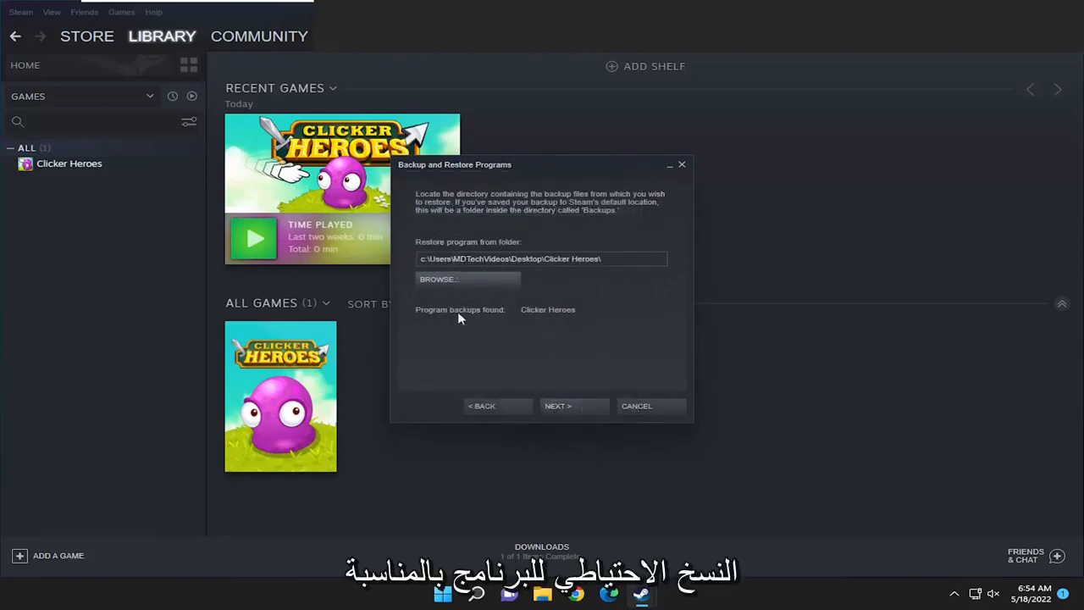
Start the Clicker Heroes restore install, then cancel the installation.
{"action": "left_click", "coordinate": [557, 406]}
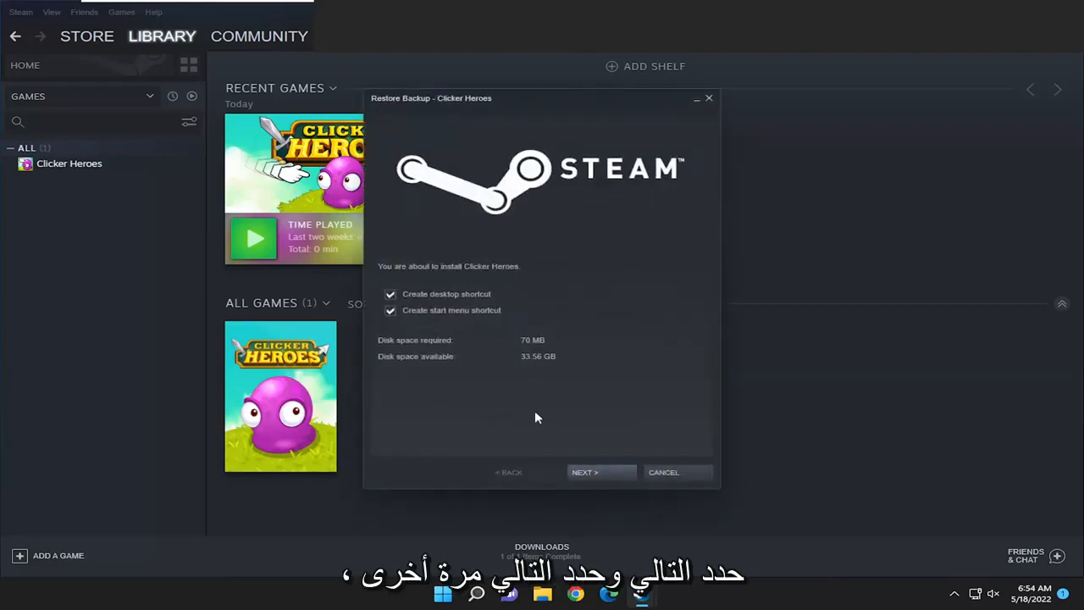
{"action": "left_click", "coordinate": [584, 472]}
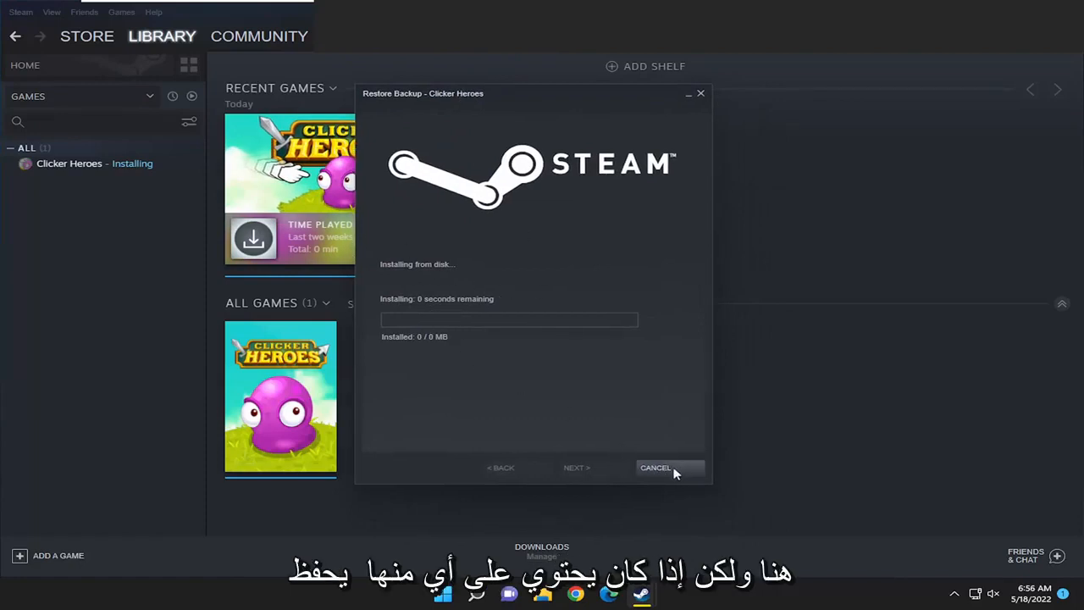
{"action": "mouse_move", "coordinate": [385, 388]}
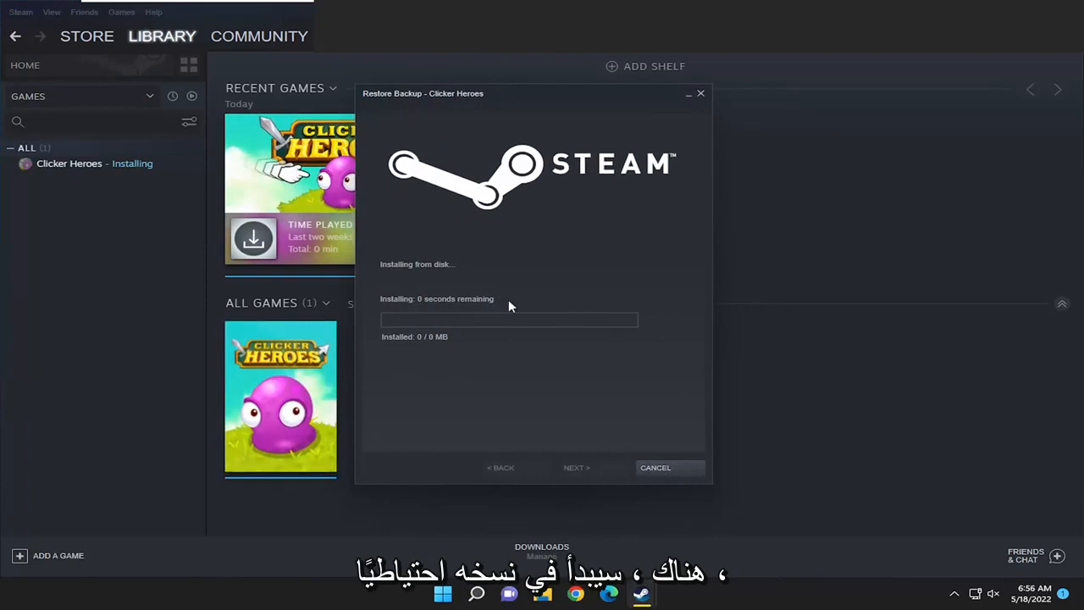
{"action": "mouse_move", "coordinate": [650, 521]}
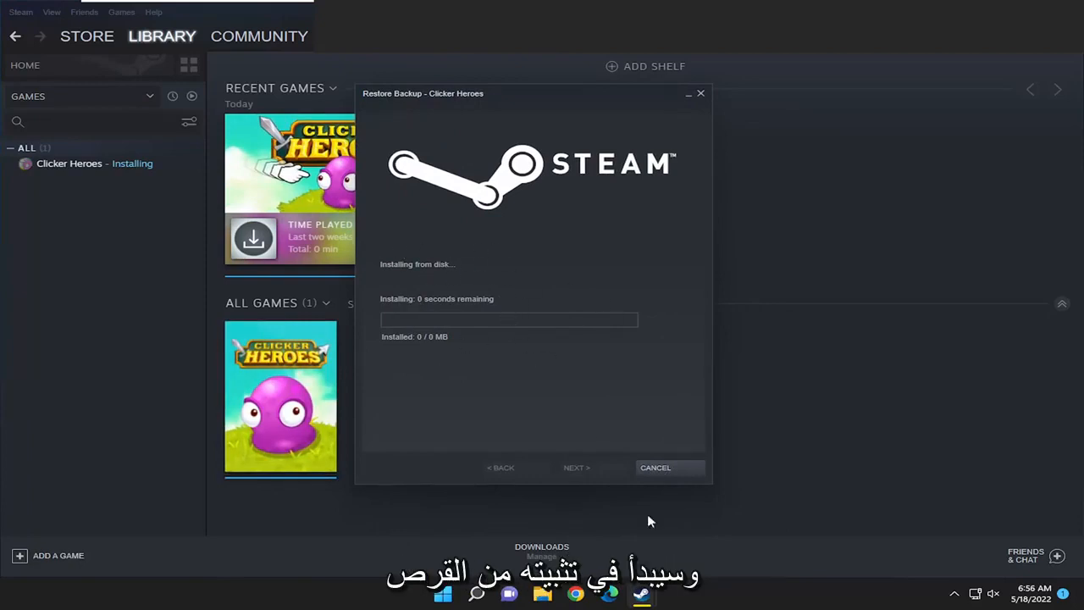
{"action": "left_click", "coordinate": [654, 467]}
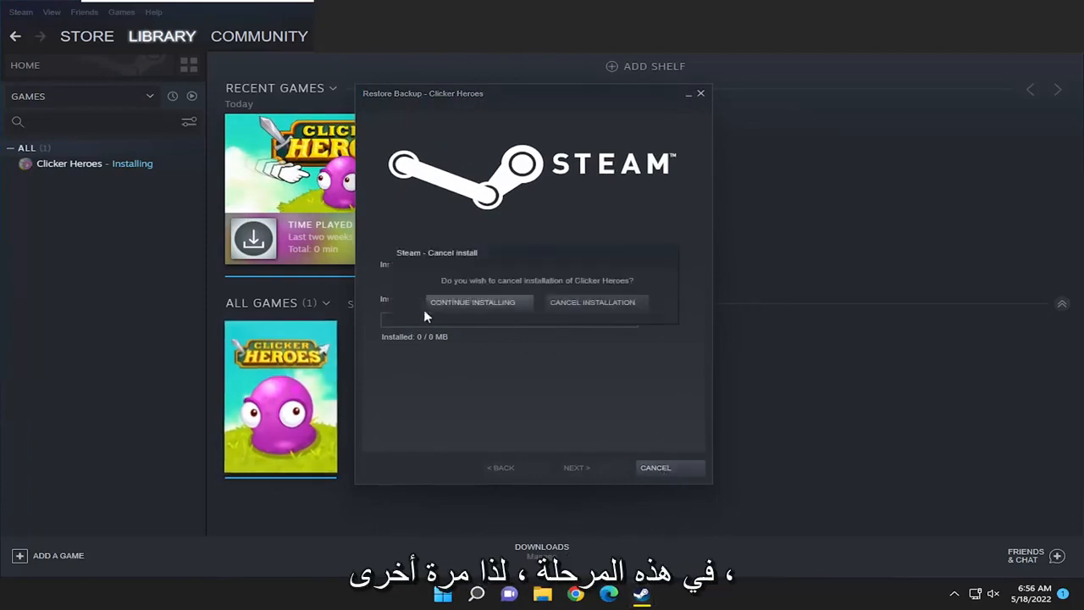
{"action": "left_click", "coordinate": [592, 303]}
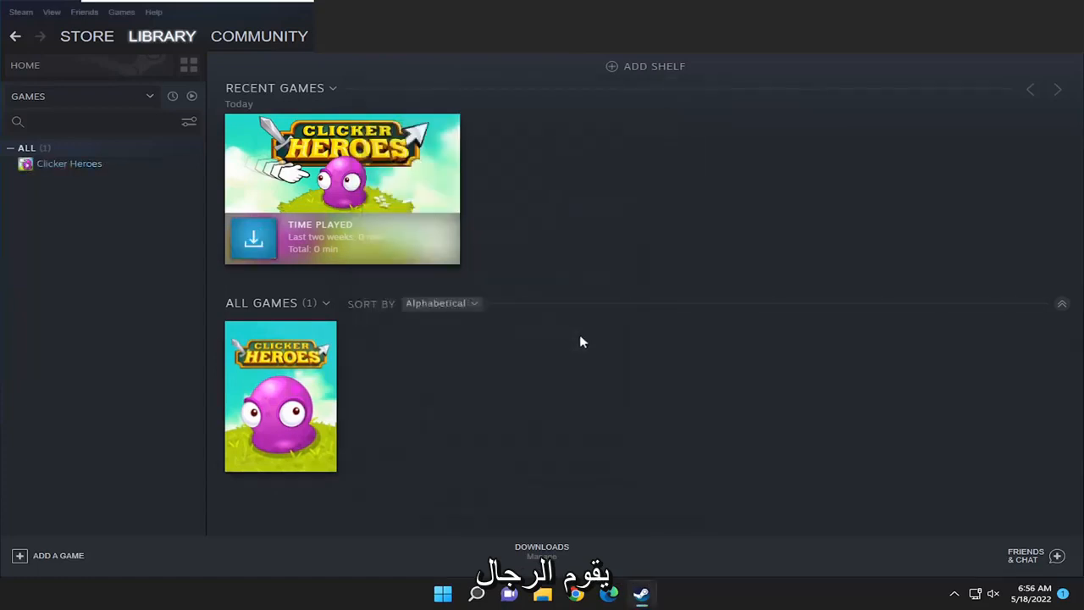